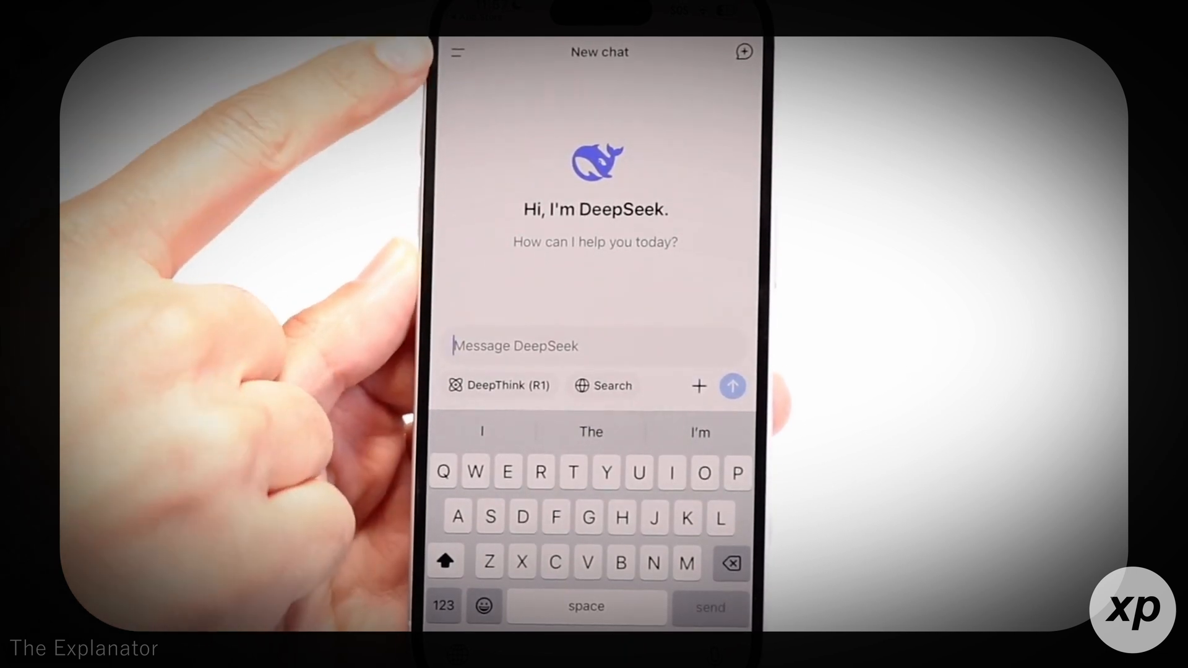
Open the DeepSeek sidebar to view the empty chat history
left_click(456, 52)
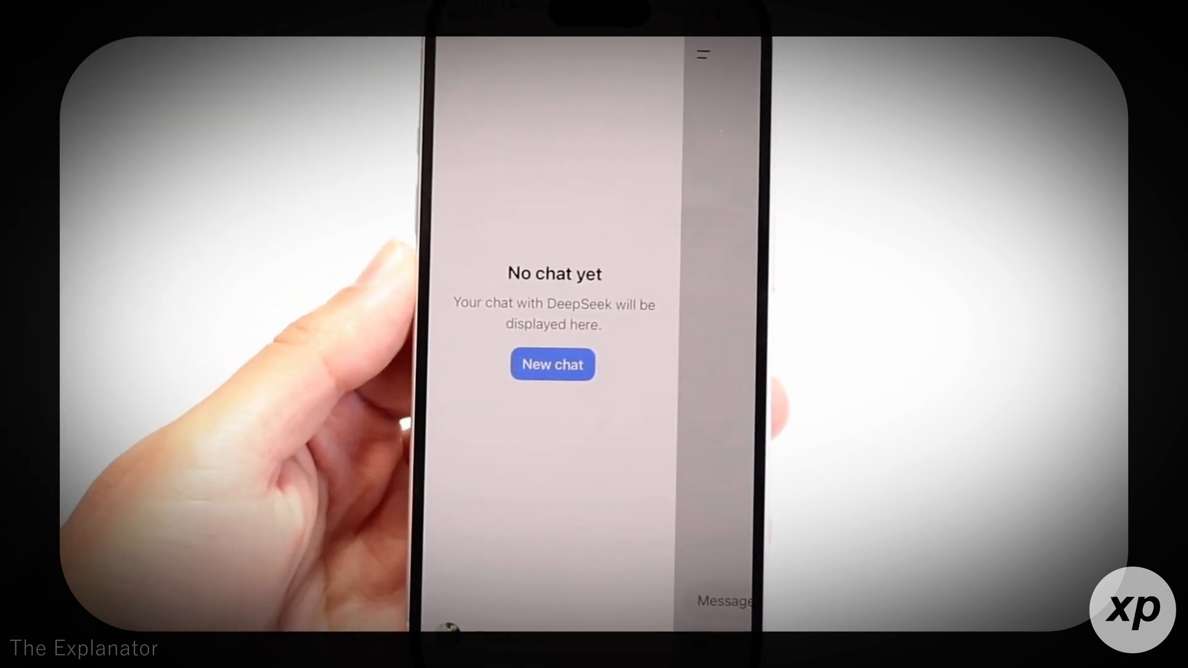
left_click(553, 364)
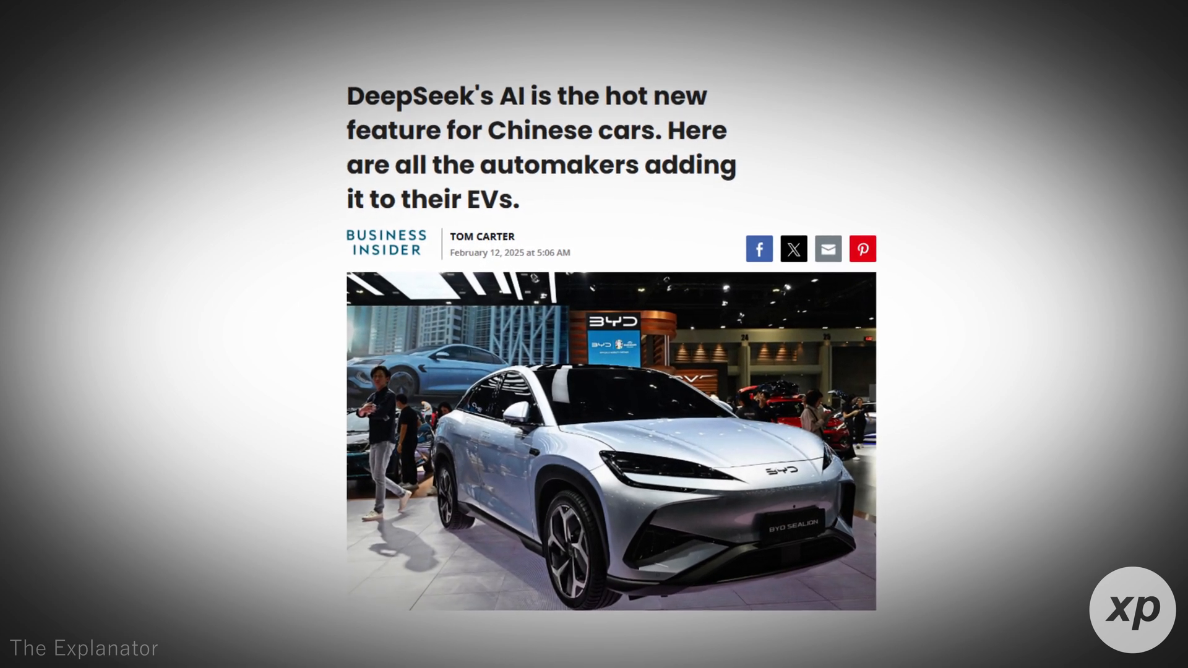
Scroll past the Business Insider piece to the Profit article on BYD rivalling Tesla
scroll("down", 3)
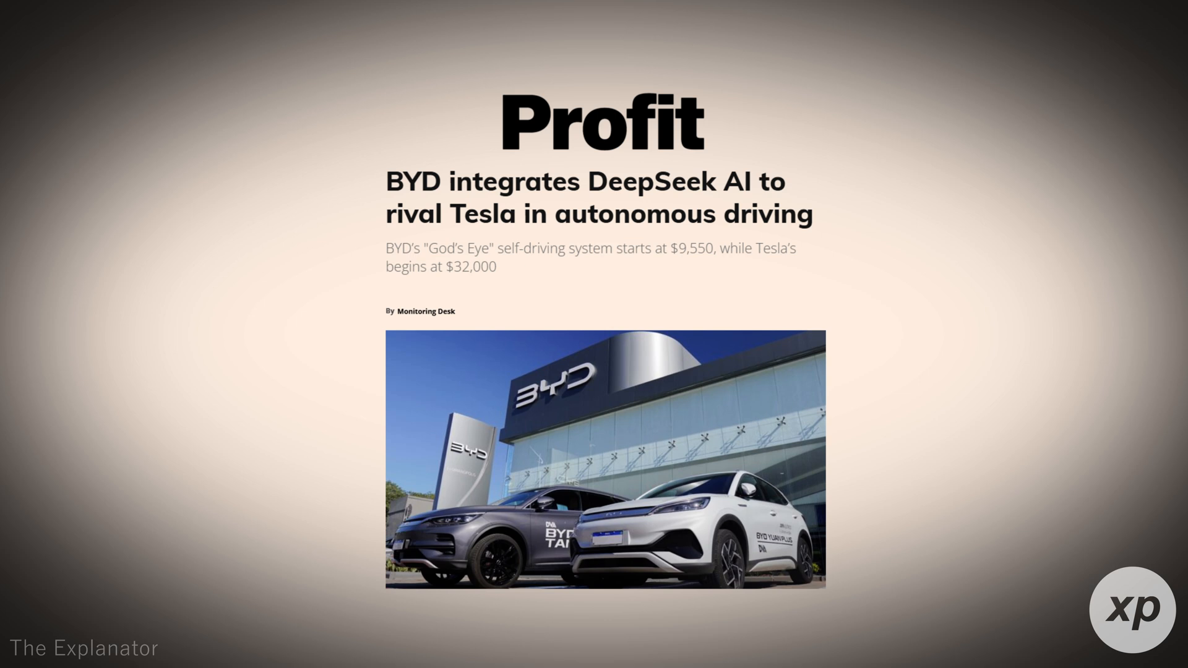
scroll("down", 3)
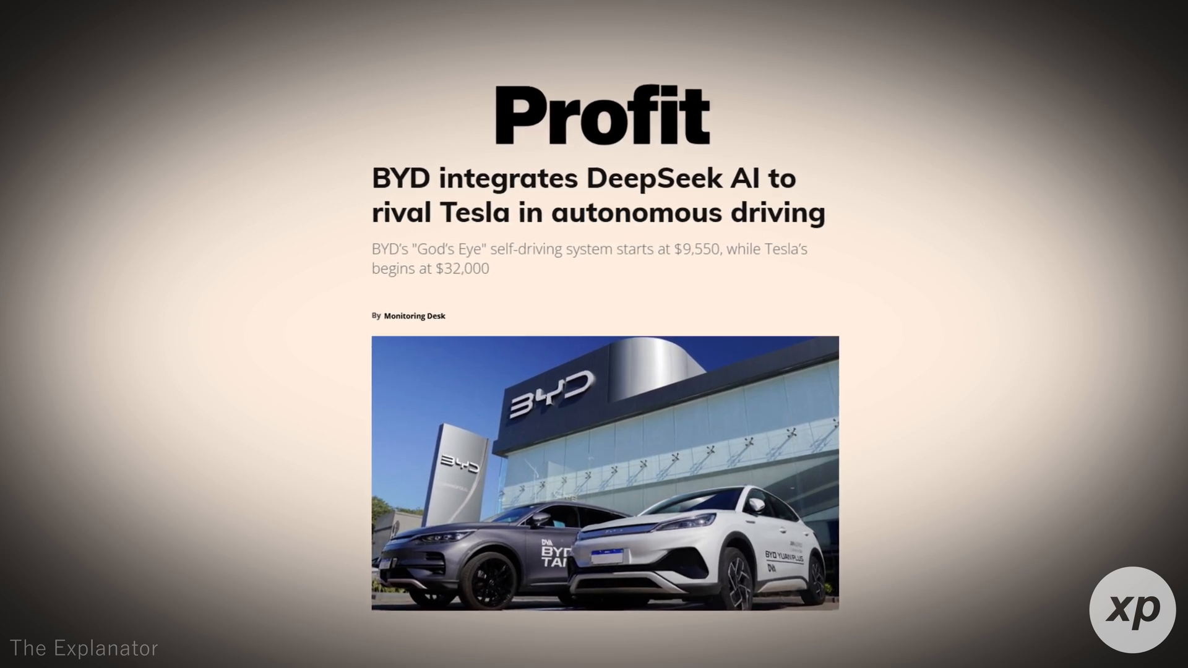